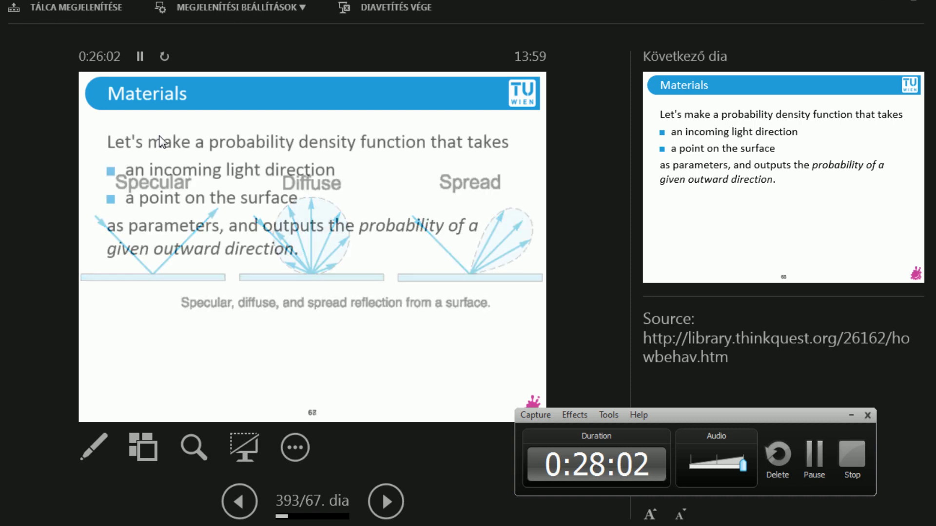
Advance to slide 68, 'Materials', defining the probability density over incoming direction and surface point.
{"action": "left_click", "coordinate": [385, 501]}
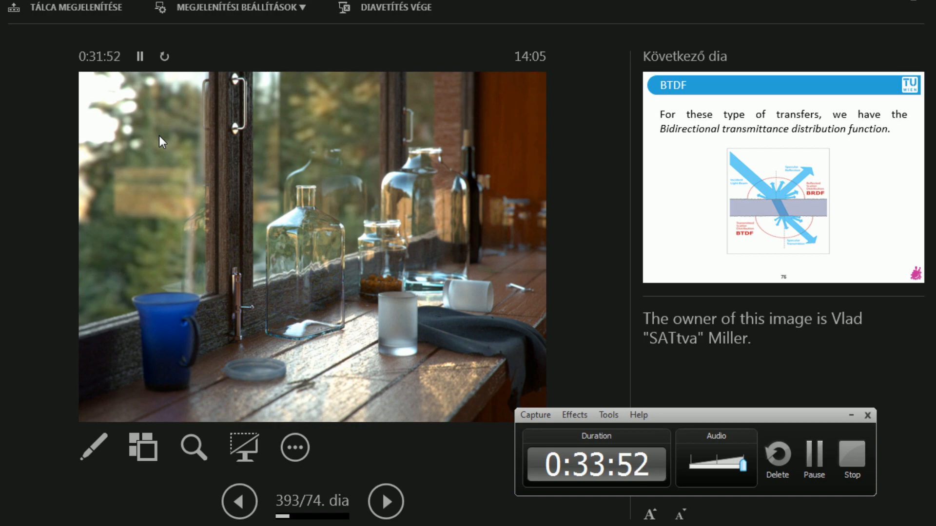
Advance the lecture to slide 74, the rendered glass bottles on a windowsill.
{"action": "left_click", "coordinate": [385, 501]}
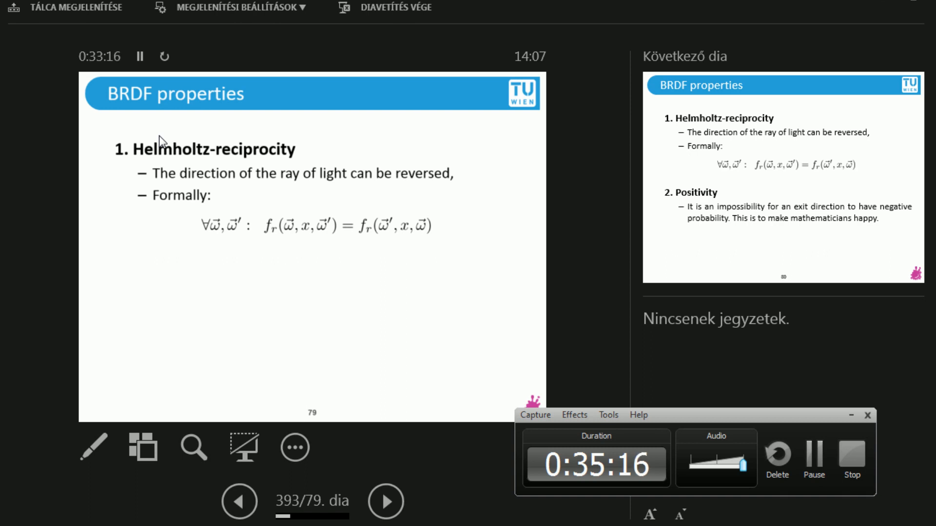
Reveal the Positivity property with its formula, then advance to energy conservation.
{"action": "left_click", "coordinate": [386, 501]}
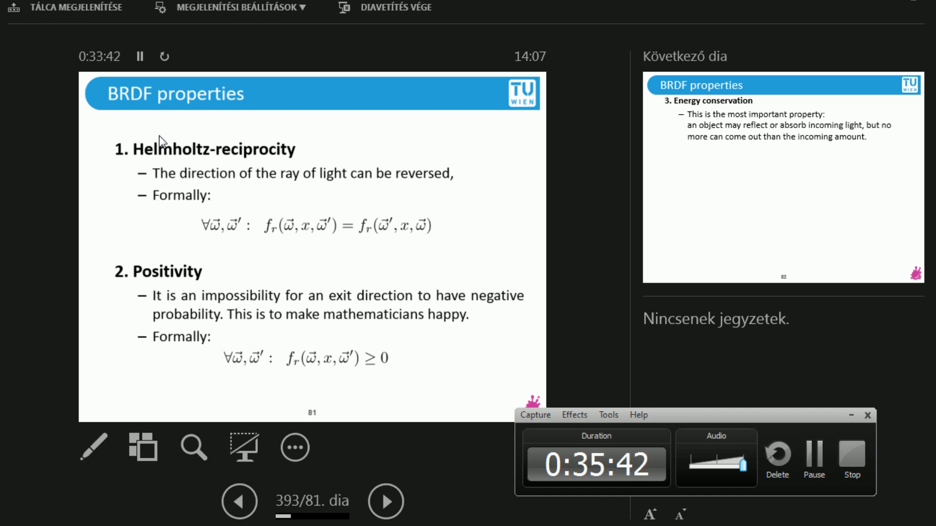
{"action": "left_click", "coordinate": [386, 501]}
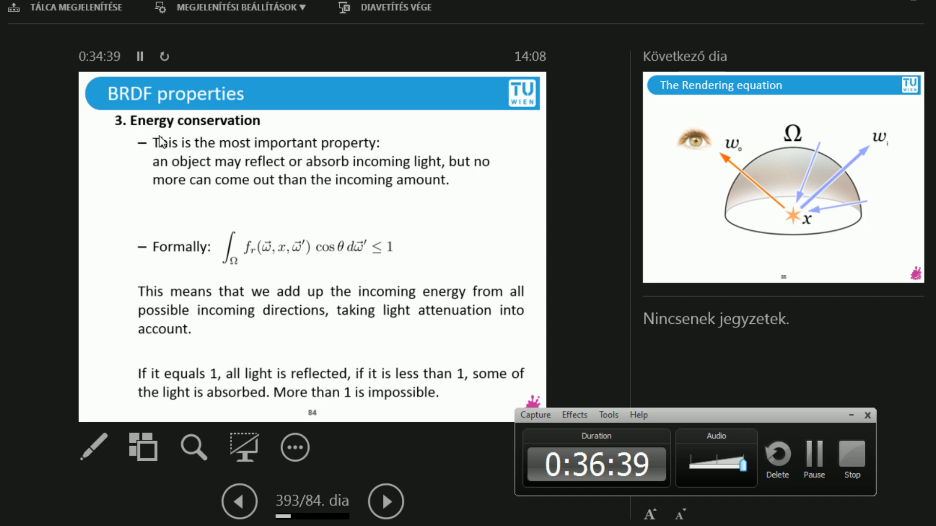
{"action": "left_click", "coordinate": [385, 501]}
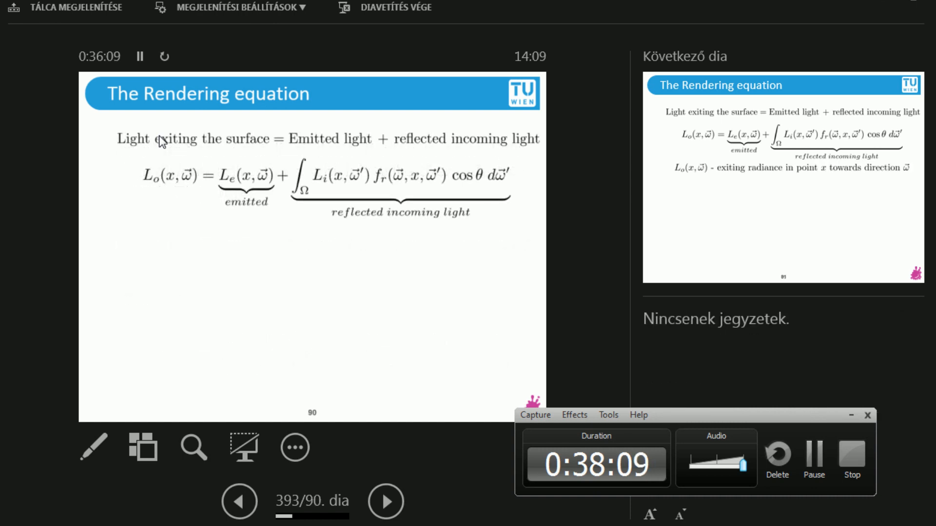
Advance to the Difficulties slide and bring in the next difficulty point.
{"action": "left_click", "coordinate": [386, 501]}
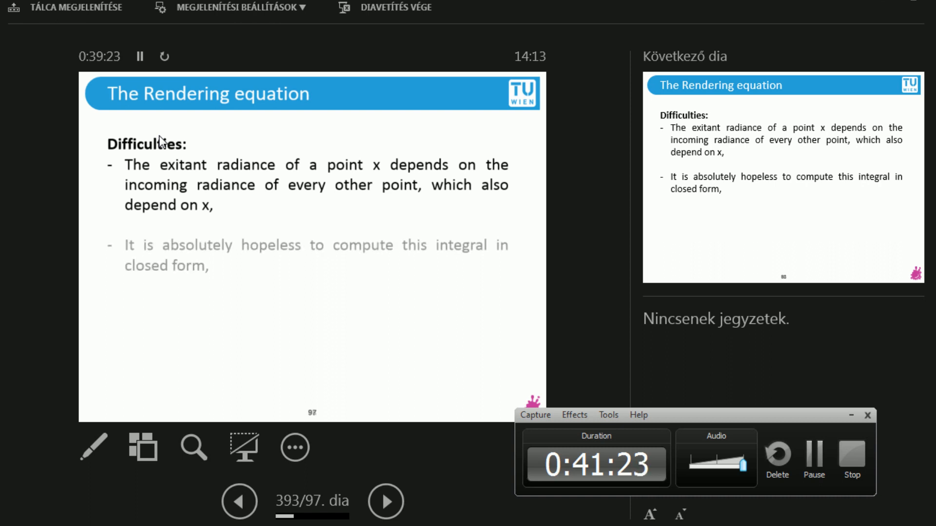
{"action": "left_click", "coordinate": [385, 501]}
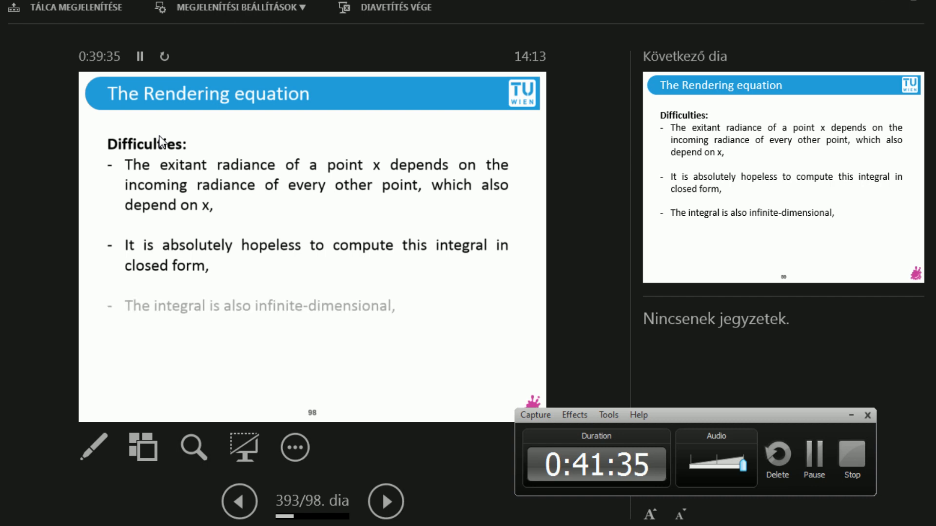
Reveal the remaining Difficulties bullets through 'the integral is infinite-dimensional'.
{"action": "left_click", "coordinate": [386, 501]}
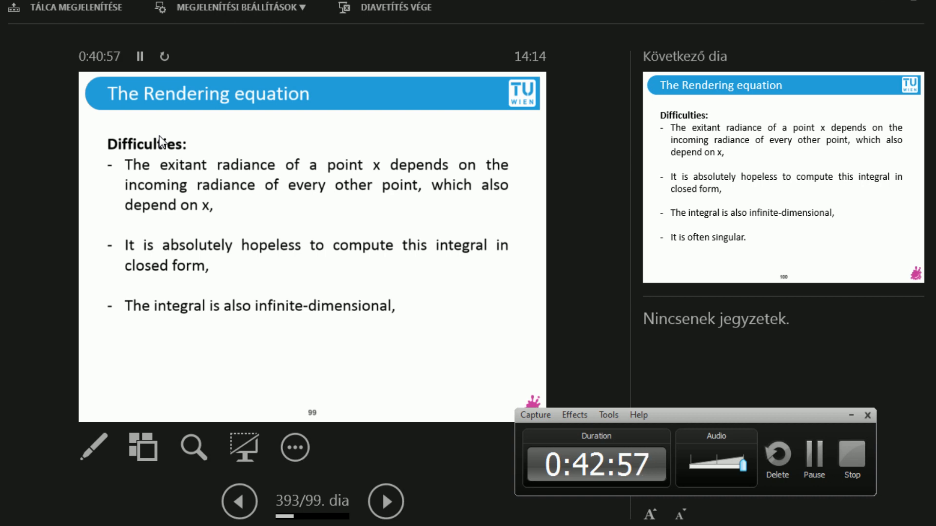
{"action": "left_click", "coordinate": [386, 501]}
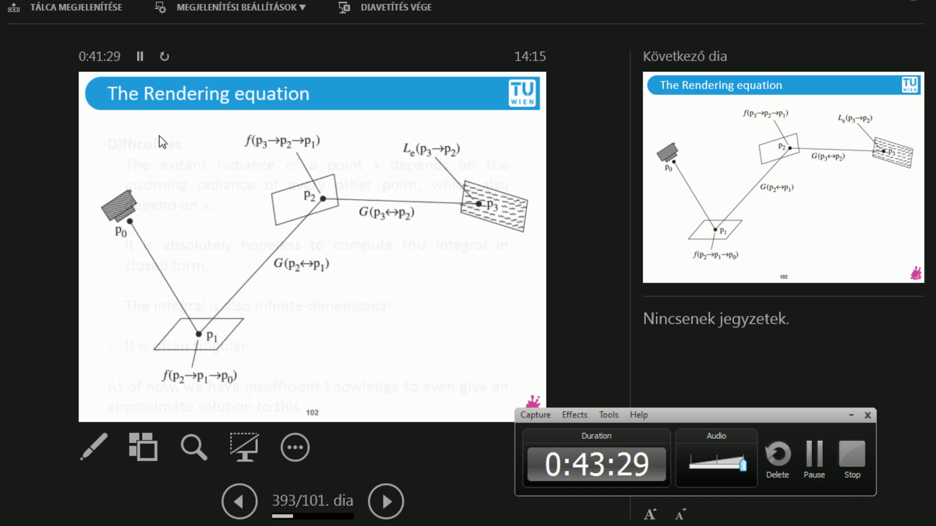
Advance to slide 101, the light-path diagram connecting points p0 through p3.
{"action": "left_click", "coordinate": [386, 501]}
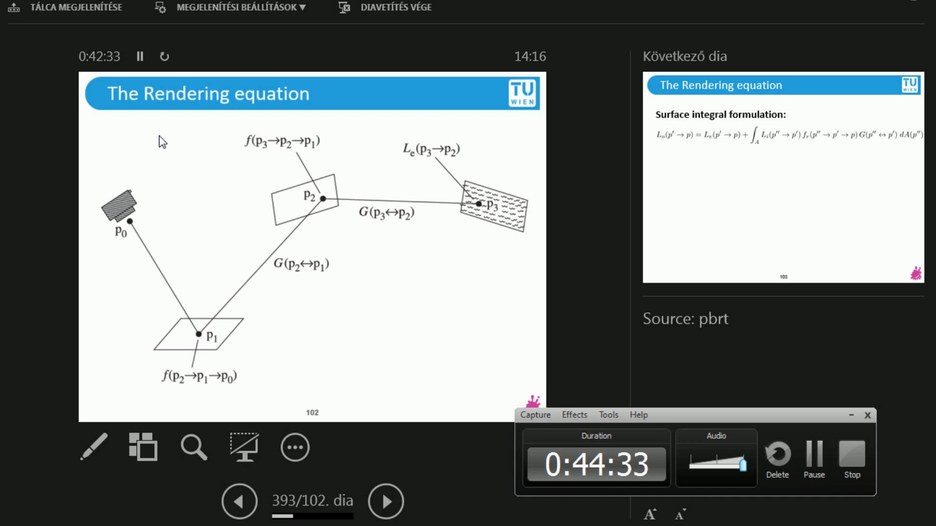
Advance from the light-path diagram to the surface integral formulation slide.
{"action": "left_click", "coordinate": [385, 501]}
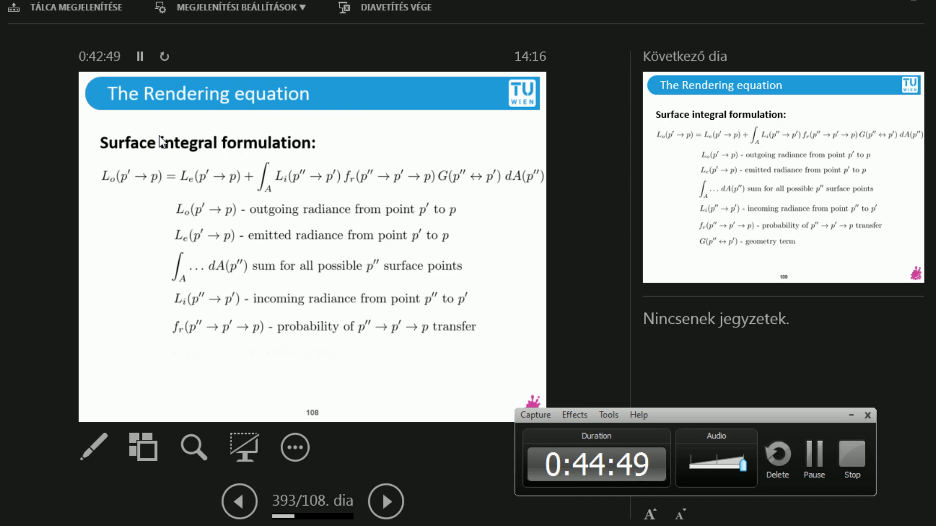
Reveal the geometry term line completing the surface integral's term explanations.
{"action": "left_click", "coordinate": [386, 501]}
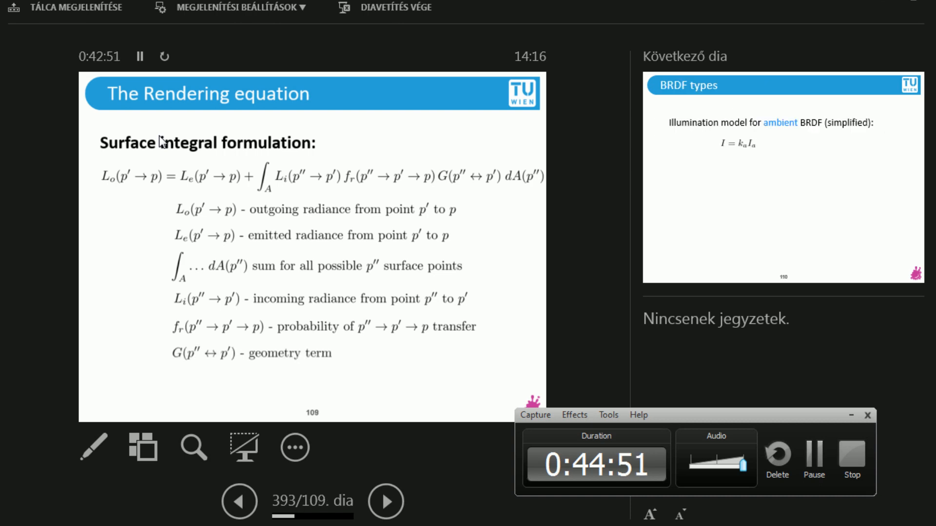